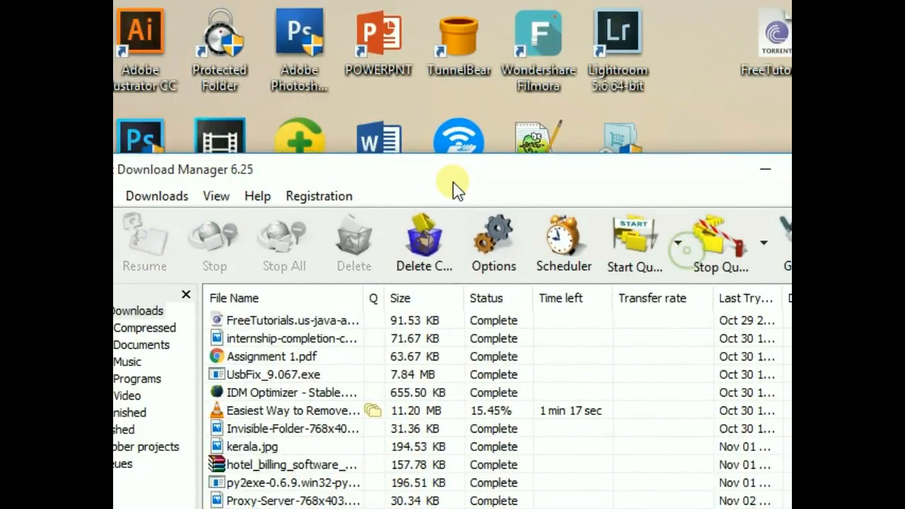
- Show the Speed Limiter choices from IDM's Downloads menu
click(455, 212)
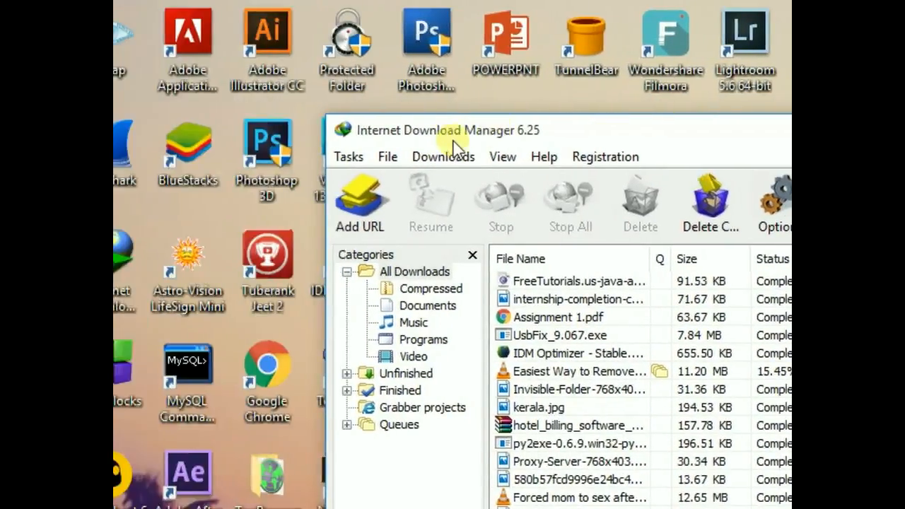
click(444, 157)
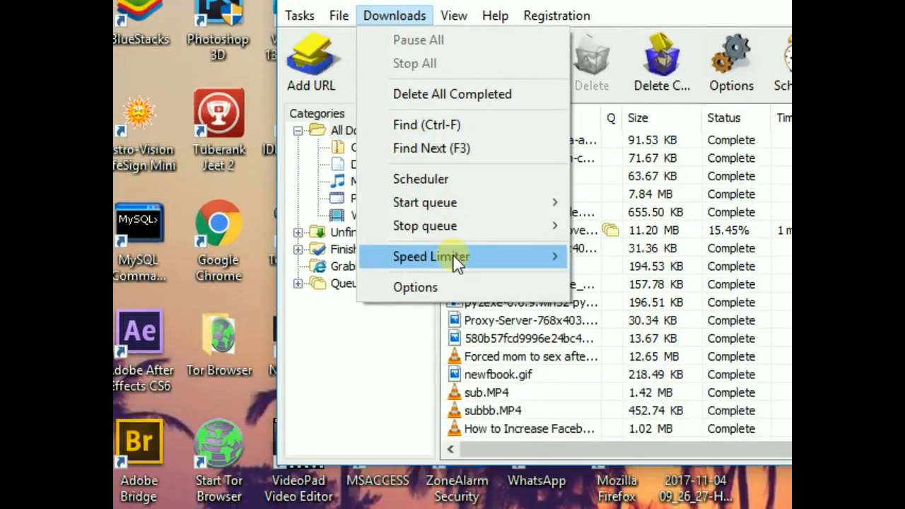
mouse_move(431, 257)
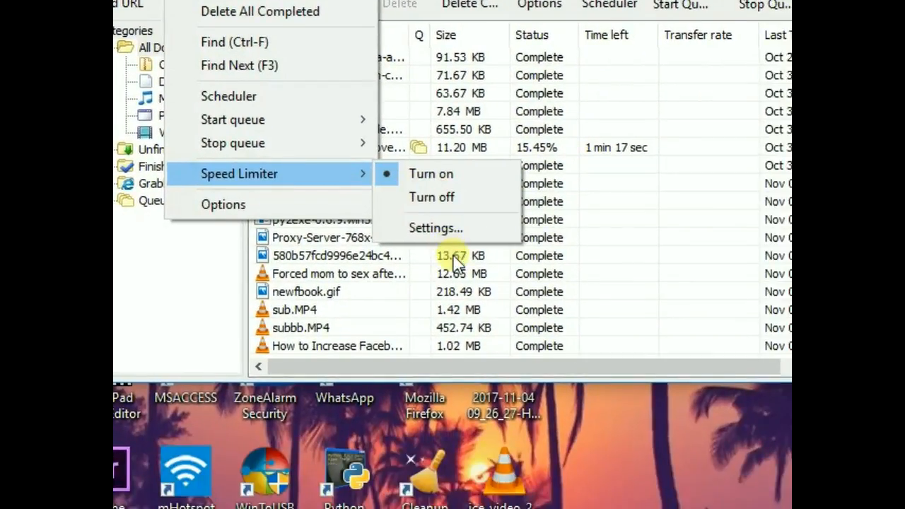
- Set the speed limiter's per-file maximum to 1024 KBytes/sec and confirm
click(435, 228)
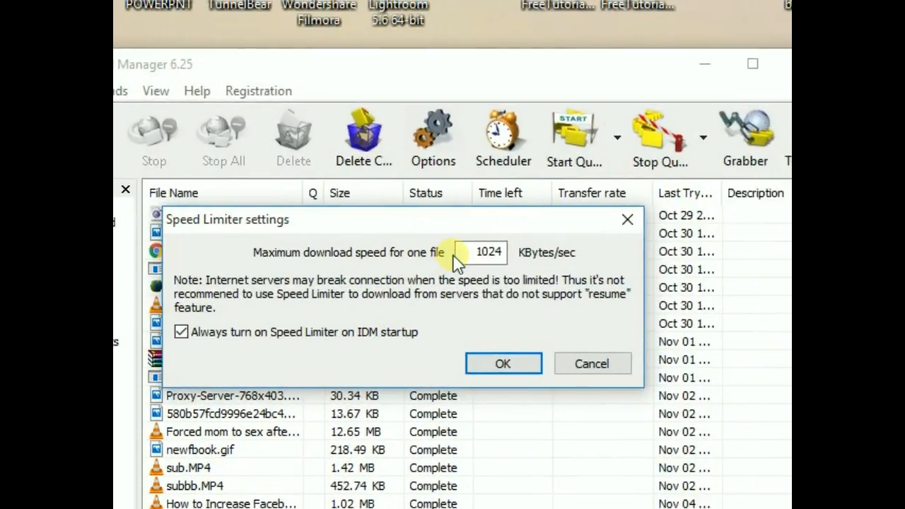
text(10)
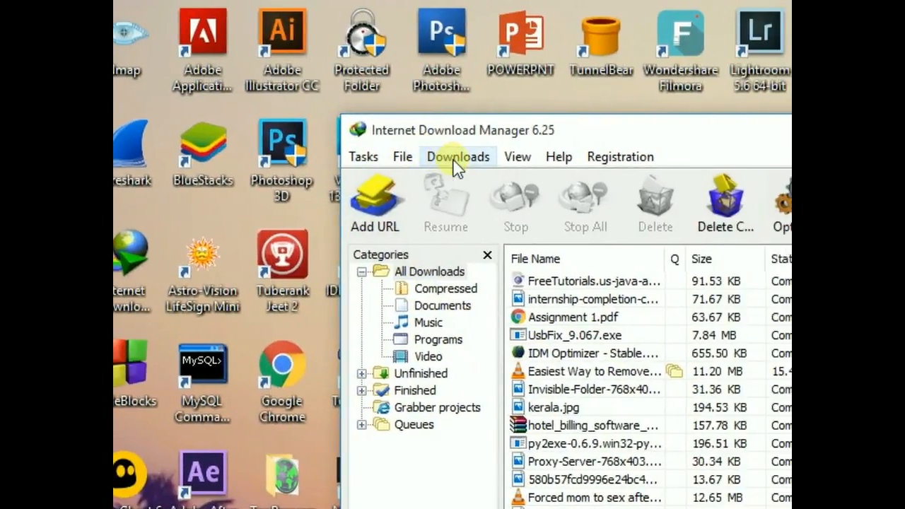
- Confirm the Options dialog with download limits unchecked and return to the list
click(456, 155)
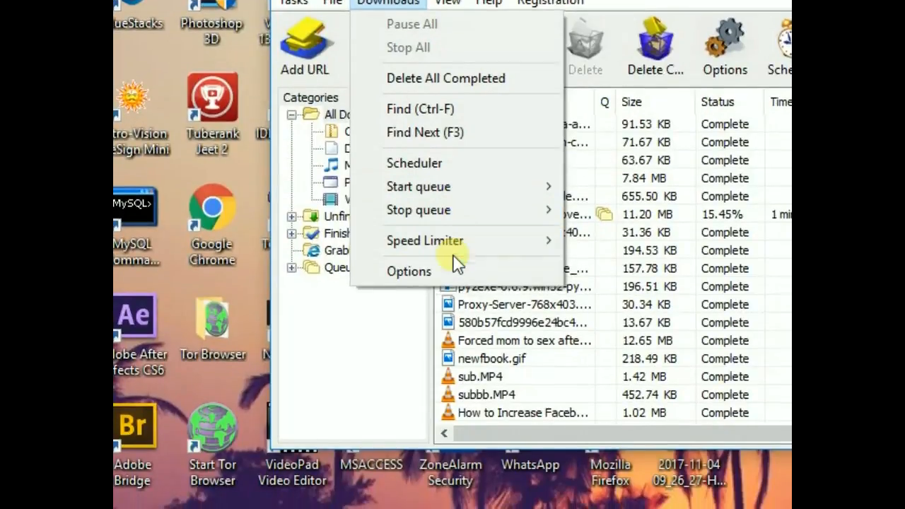
click(408, 271)
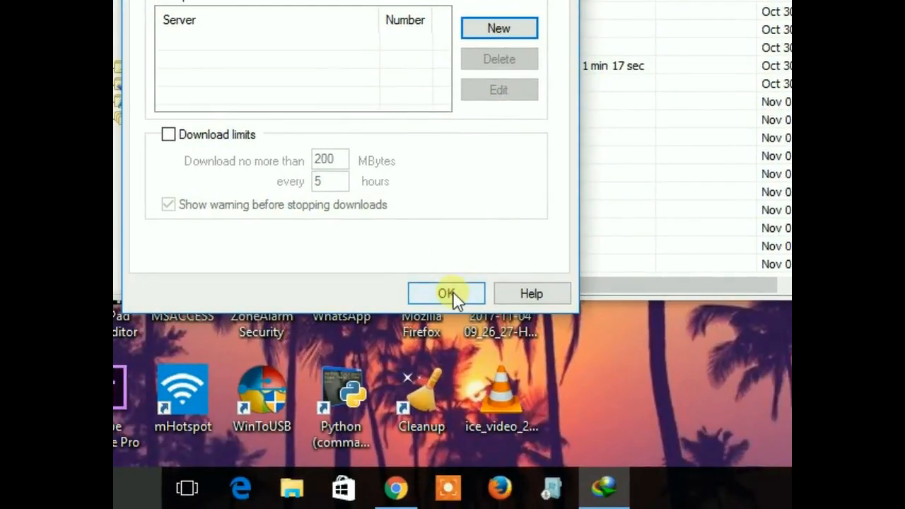
click(447, 293)
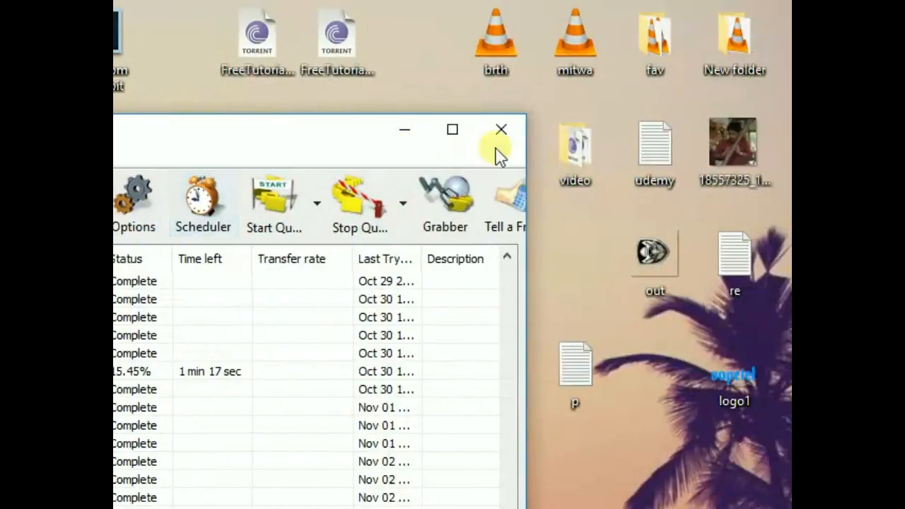
- Download the 15.61 MB Paipin Chuvattile Pranayam video and dismiss the completion notice
click(501, 130)
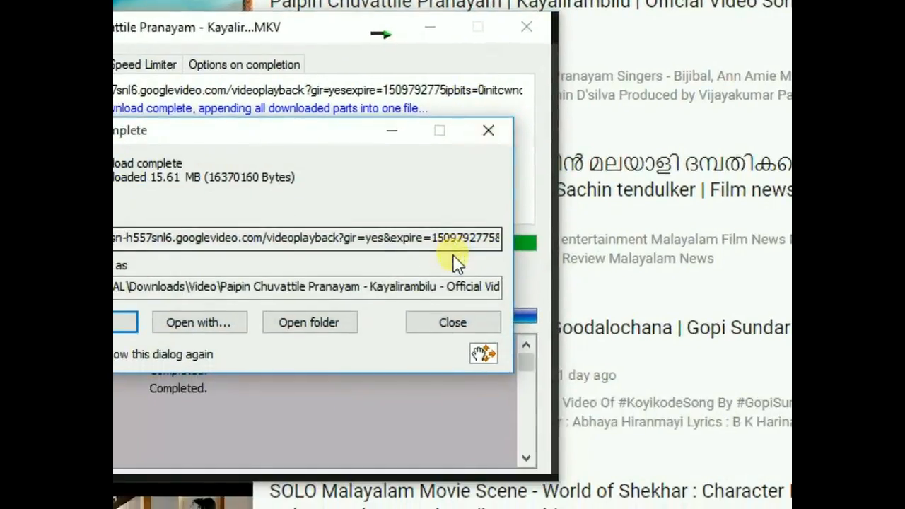
click(452, 323)
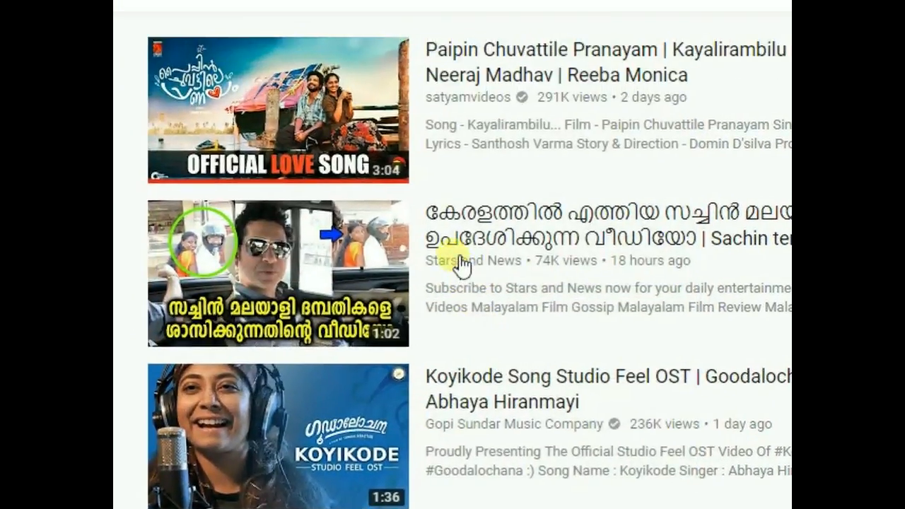